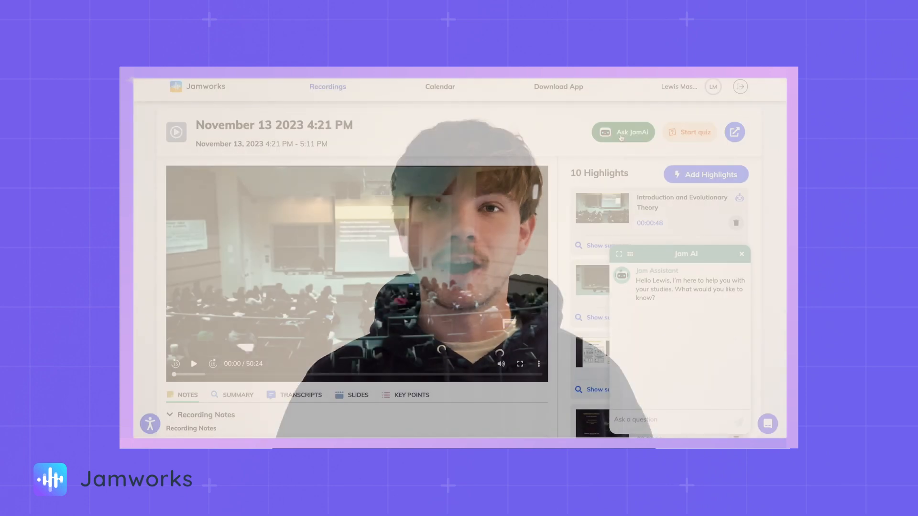
# Ask Jam AI "What is this lecture about?" in the recording's full chat and get its summary.
pyautogui.click(618, 254)
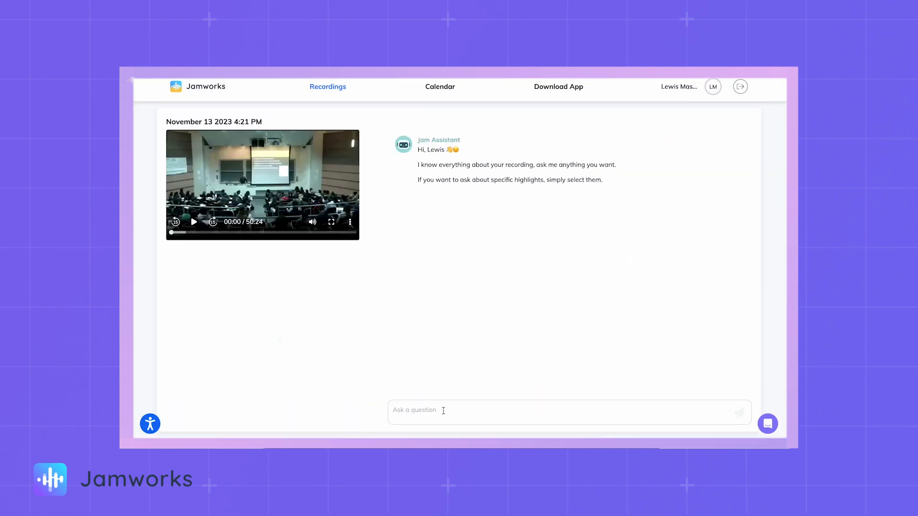
pyautogui.write('What is thi')
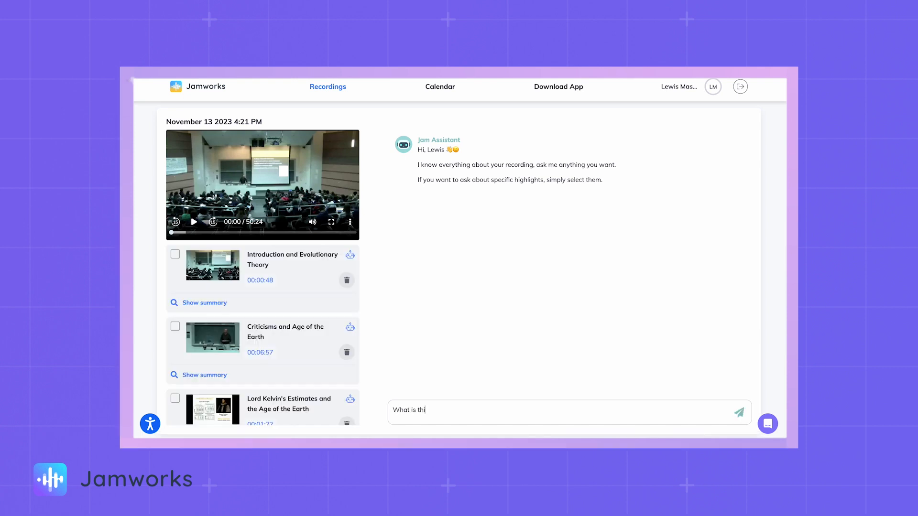
pyautogui.click(739, 413)
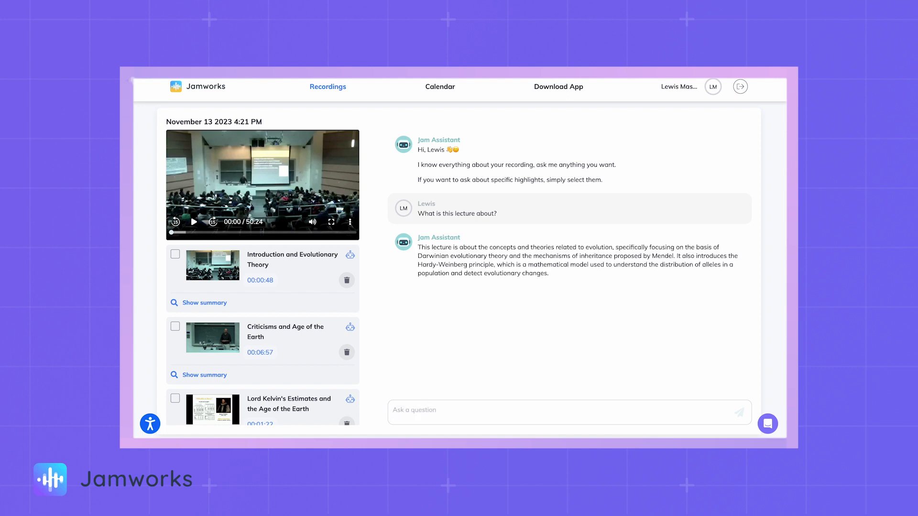
pyautogui.moveTo(213, 266)
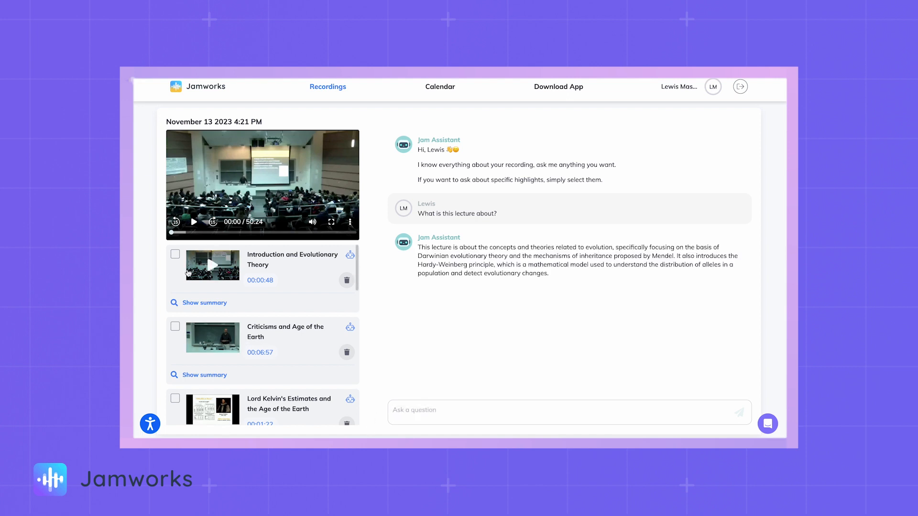
# Select the Introduction and Evolutionary Theory highlight and request "Tell me 5 key points from this highlight".
pyautogui.click(175, 254)
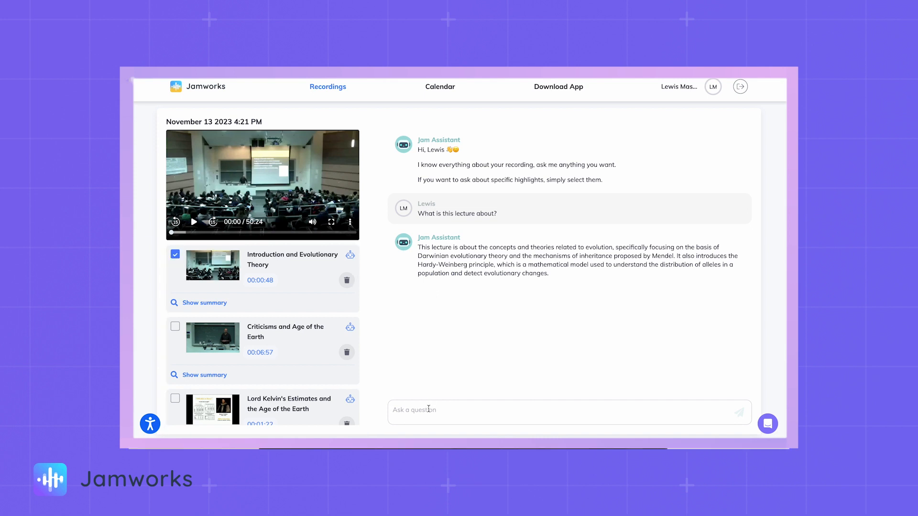
pyautogui.write('Tell me 5 key points from this highlight')
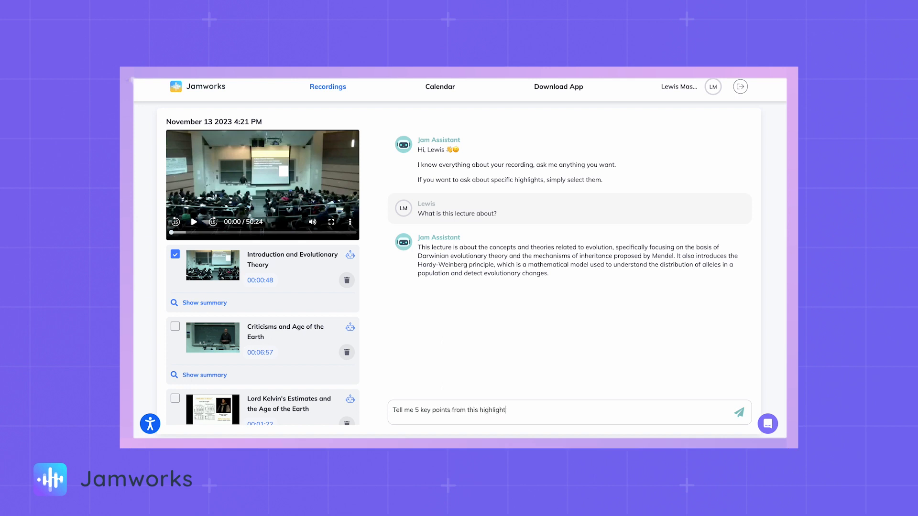
pyautogui.click(739, 413)
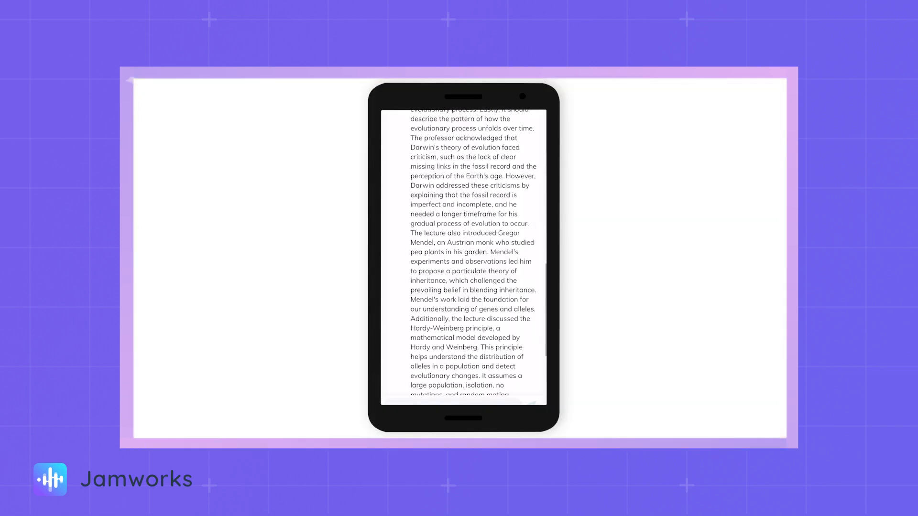
# Send "Could you simplify this for me" to Jam bot and get a simpler explanation.
pyautogui.write('Could')
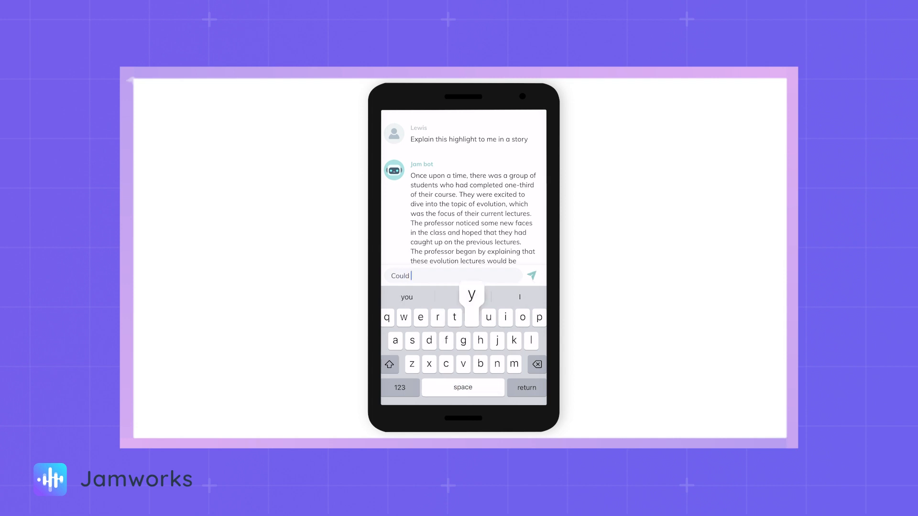
pyautogui.write('you simplify this for me')
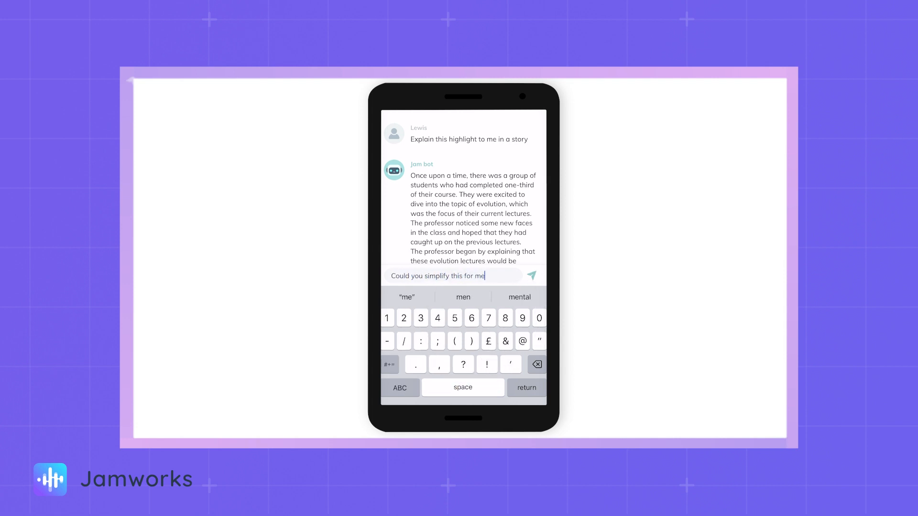
pyautogui.click(531, 275)
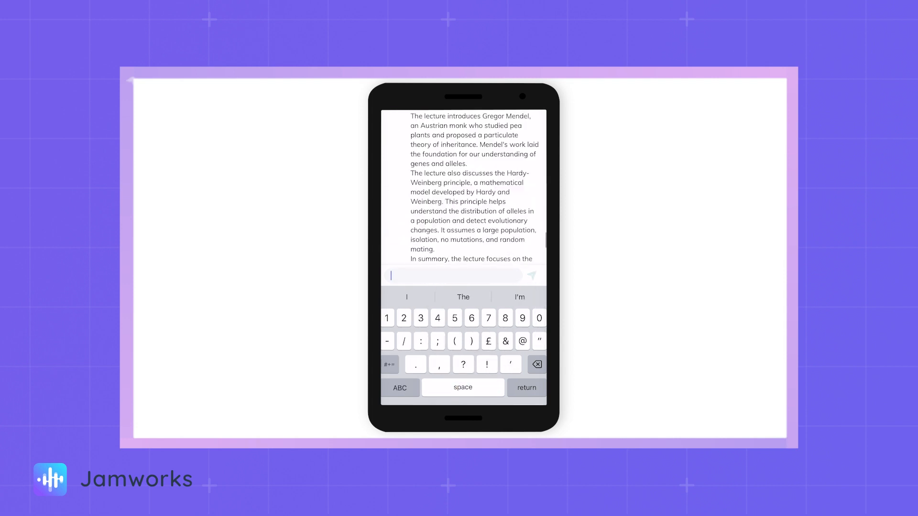